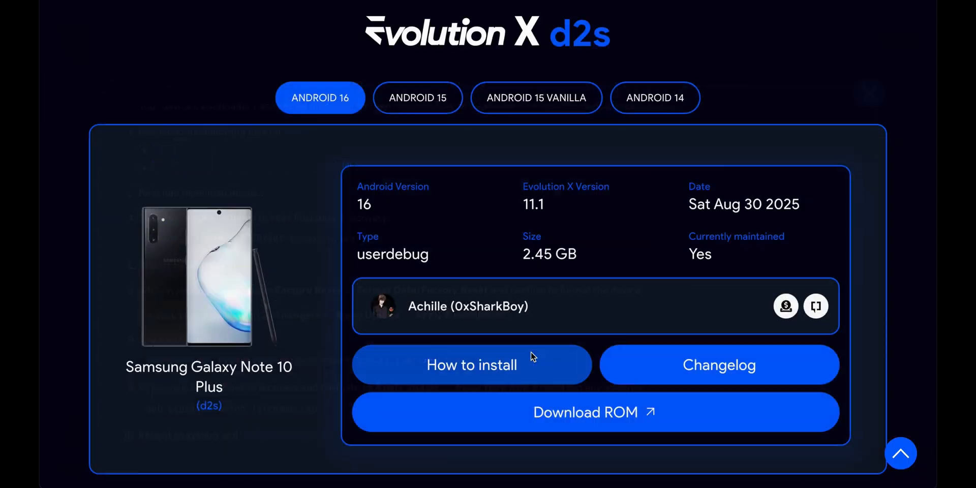
- Download the Evolution X 11.1 Android 16 ROM for the Galaxy Note 10 Plus (d2s)
{"action": "left_click", "coordinate": [472, 365]}
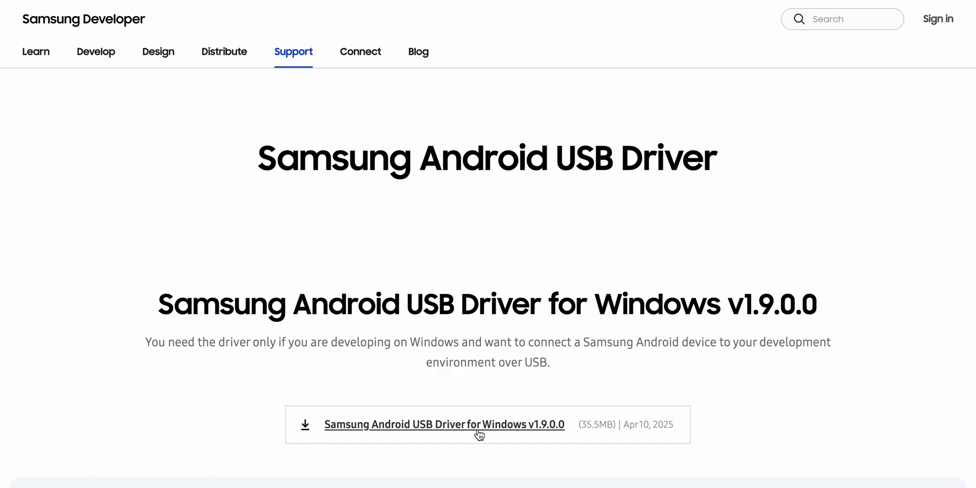
- Download the Samsung Android USB Driver for Windows v1.9.0.0 installer
{"action": "left_click", "coordinate": [444, 424]}
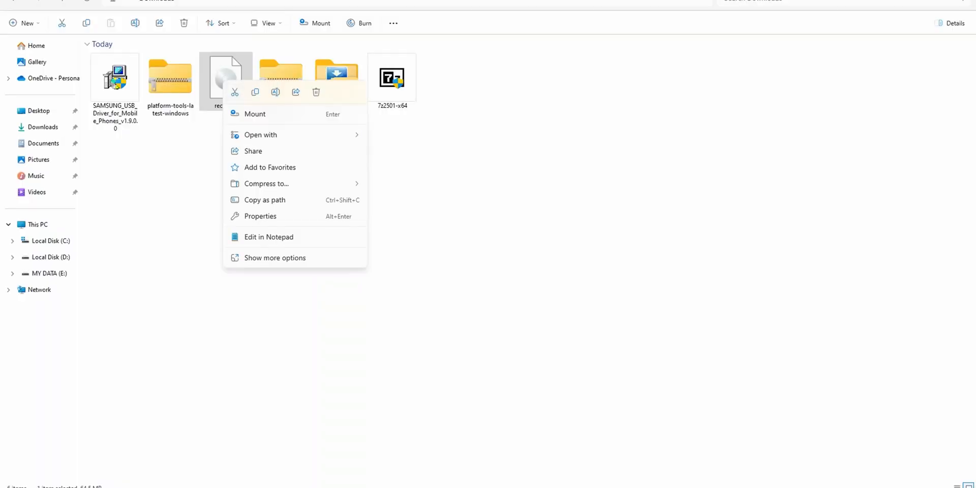
- Open 7-Zip's Add to Archive window for the recovery image in Downloads
{"action": "left_click", "coordinate": [275, 258]}
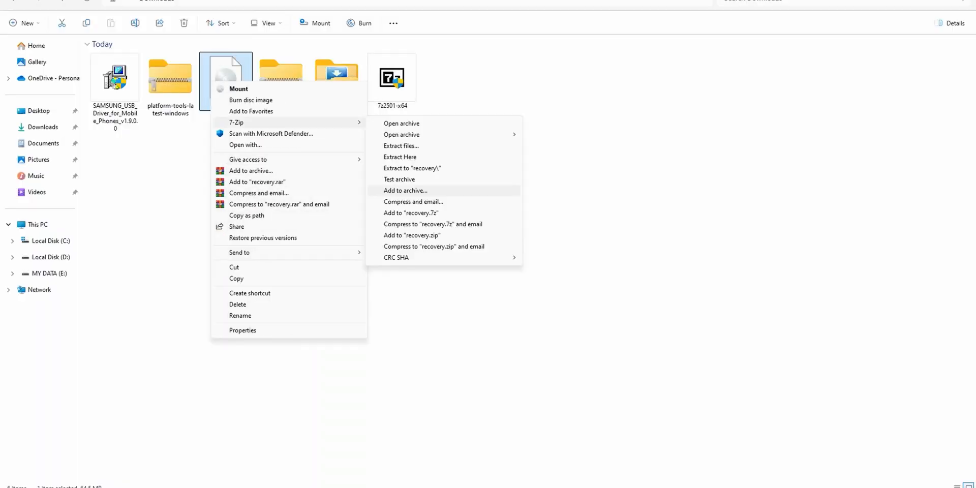
{"action": "left_click", "coordinate": [406, 191]}
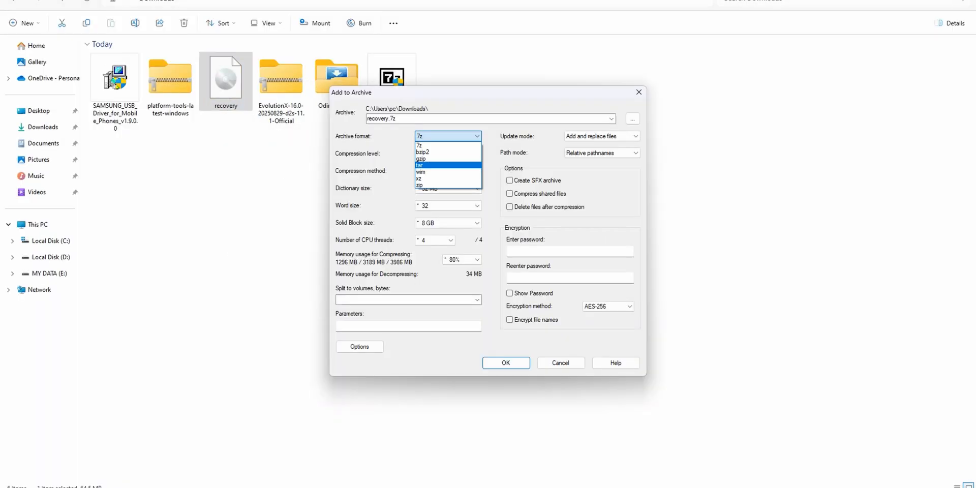